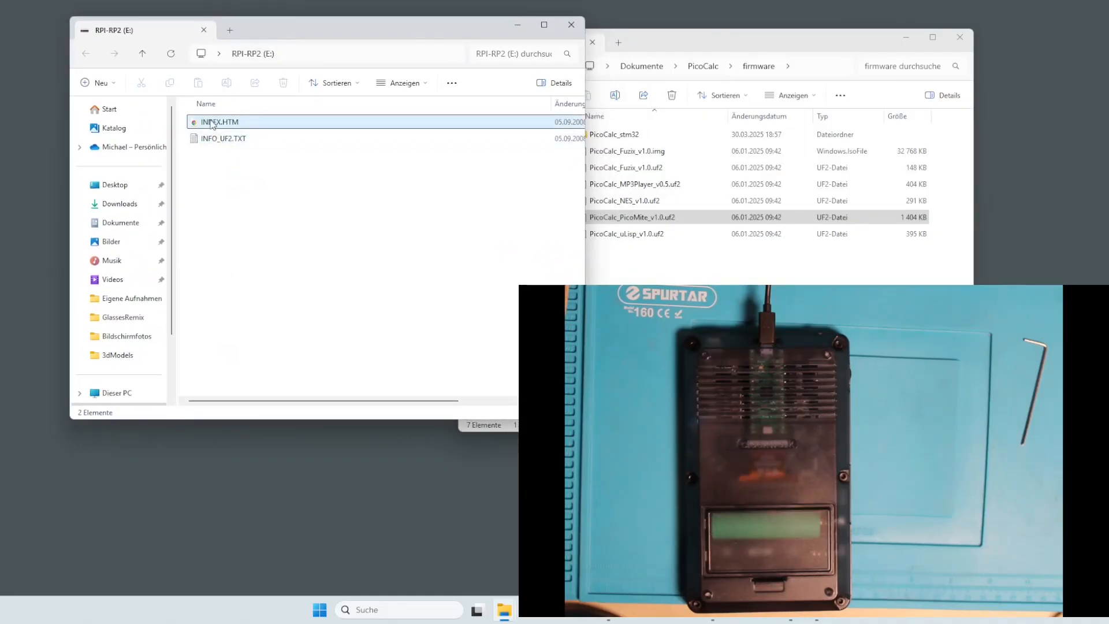
Drag PicoCalc_PicoMite_v1.0.uf2 from the firmware folder onto the RPI-RP2 (E:) drive.
scroll(down, 3)
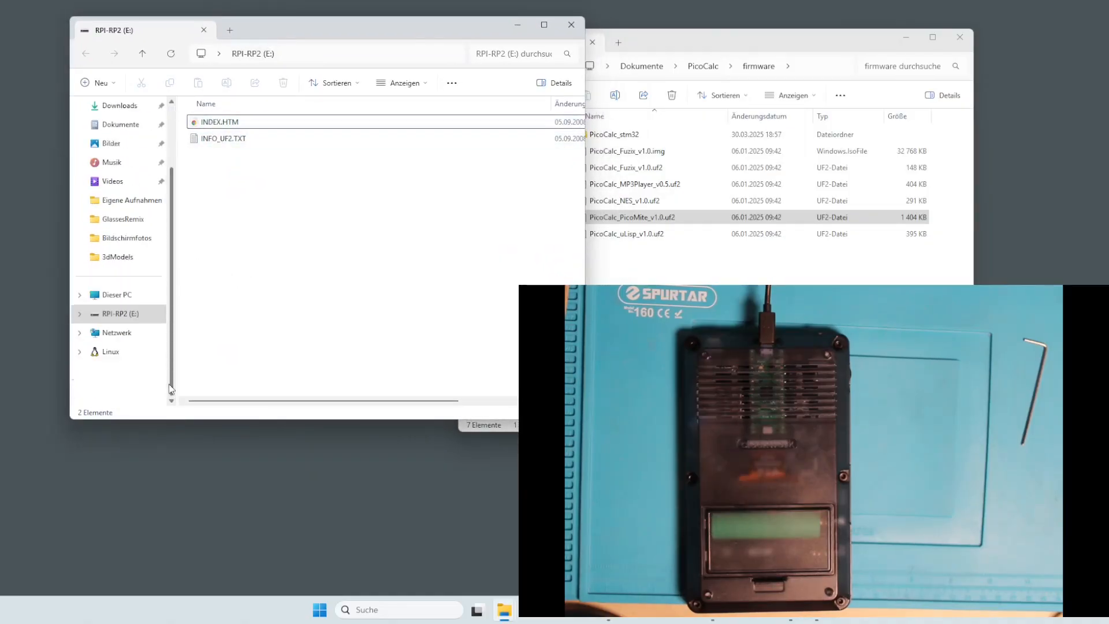
click(119, 313)
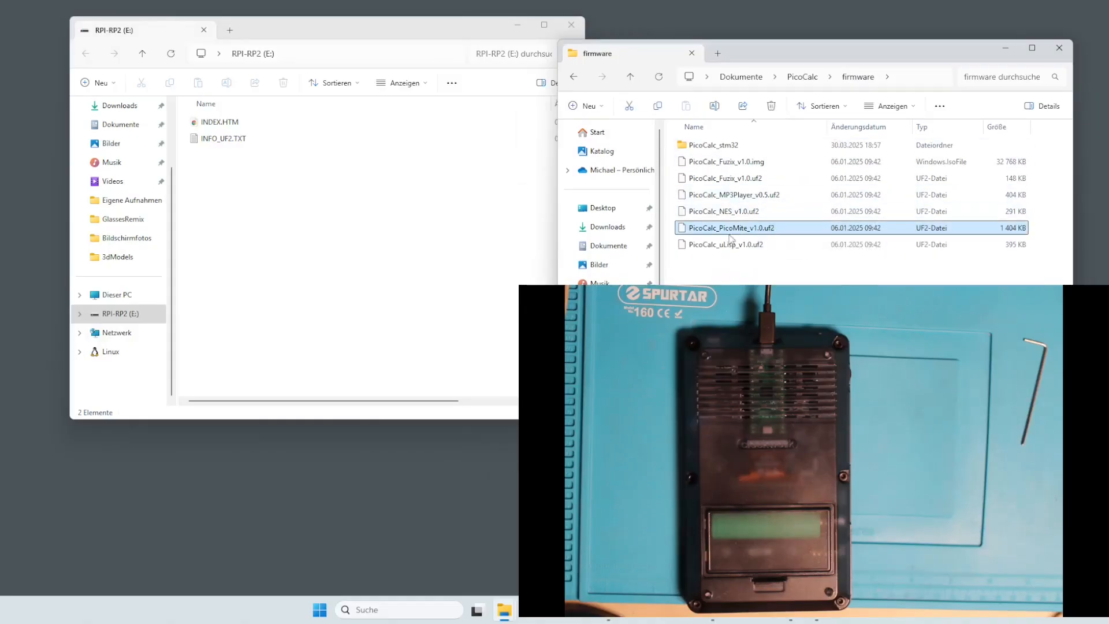
mouse_move(730, 230)
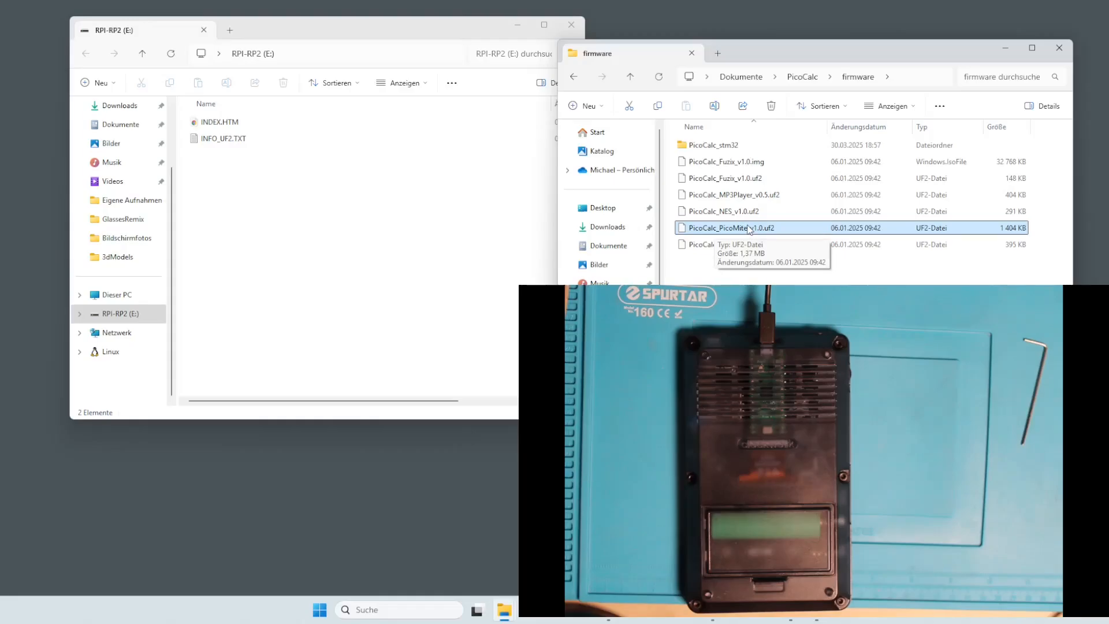
mouse_move(752, 229)
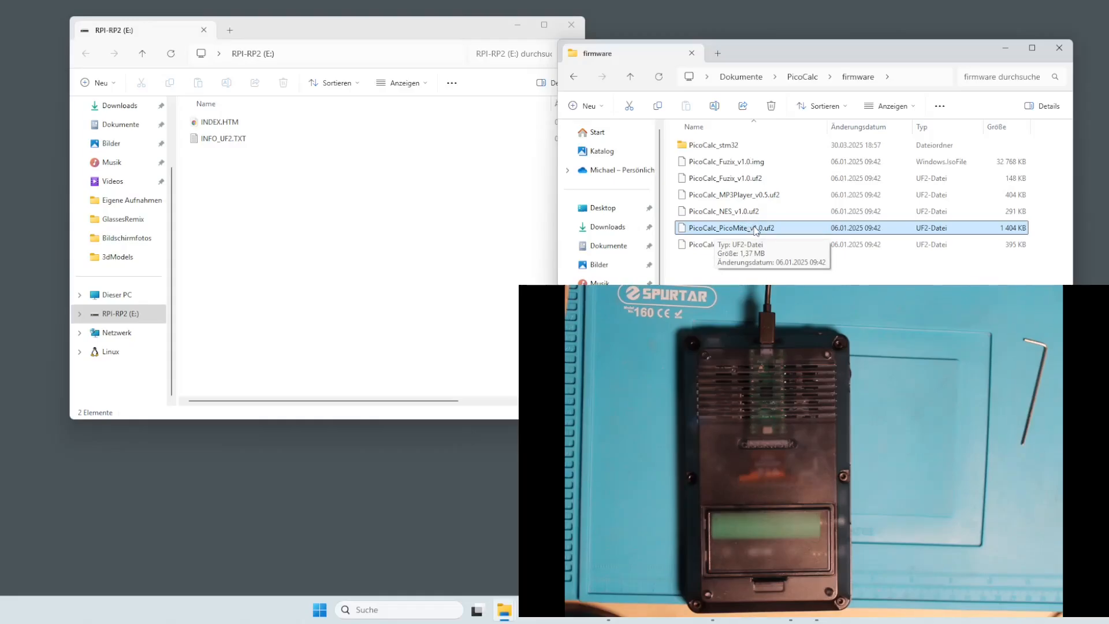
drag(732, 227, 250, 187)
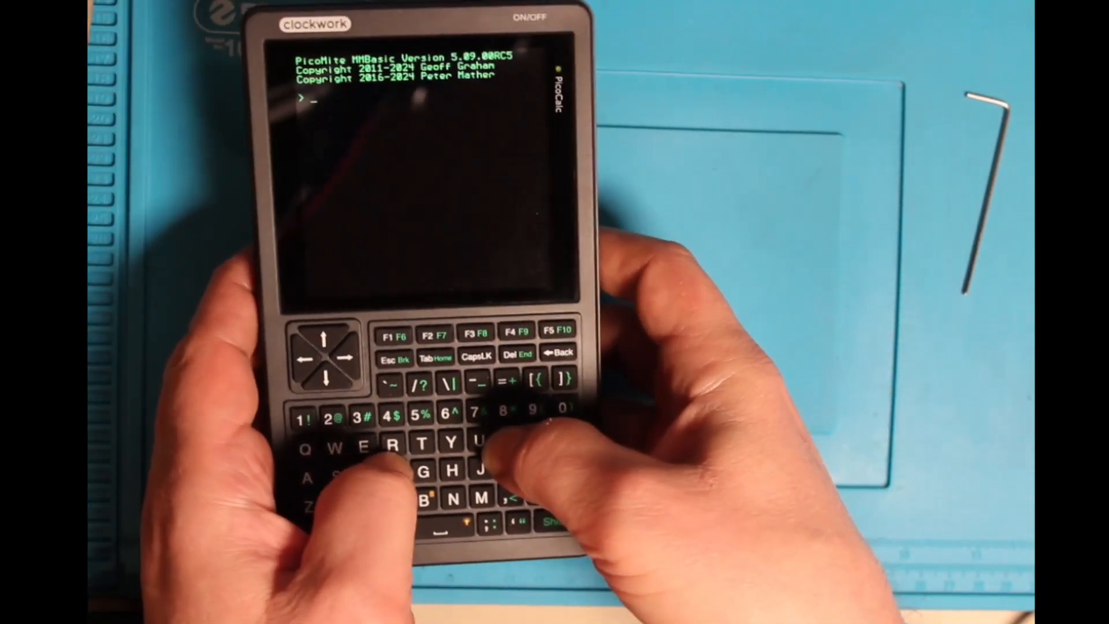
Run FILES to list the A: drive showing bootcount, then begin a DRIVE command.
text(fi)
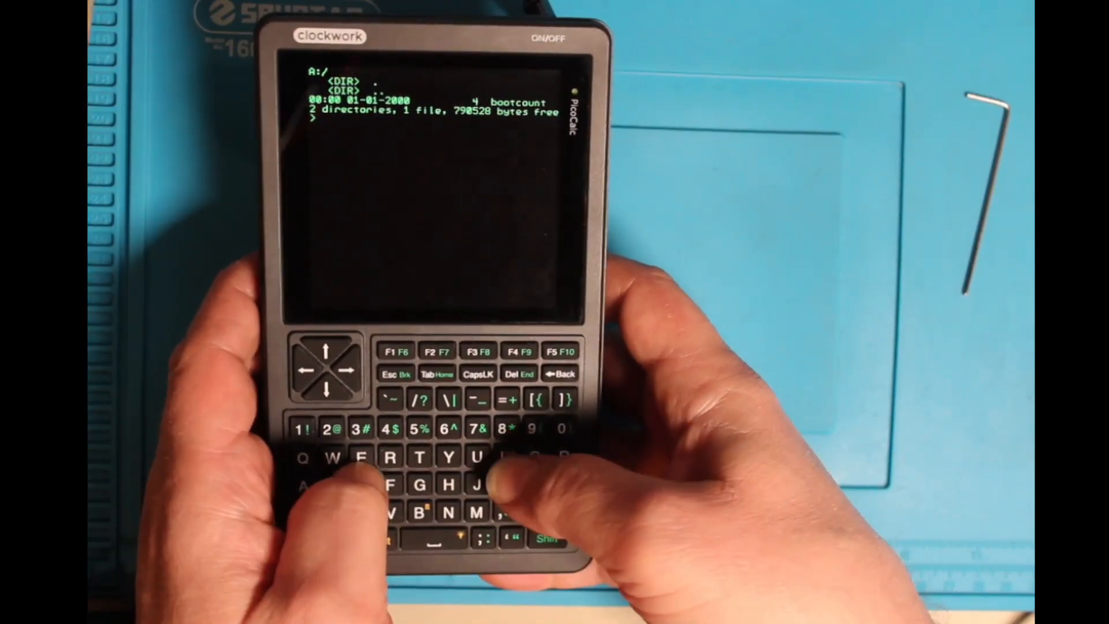
text(drive ")
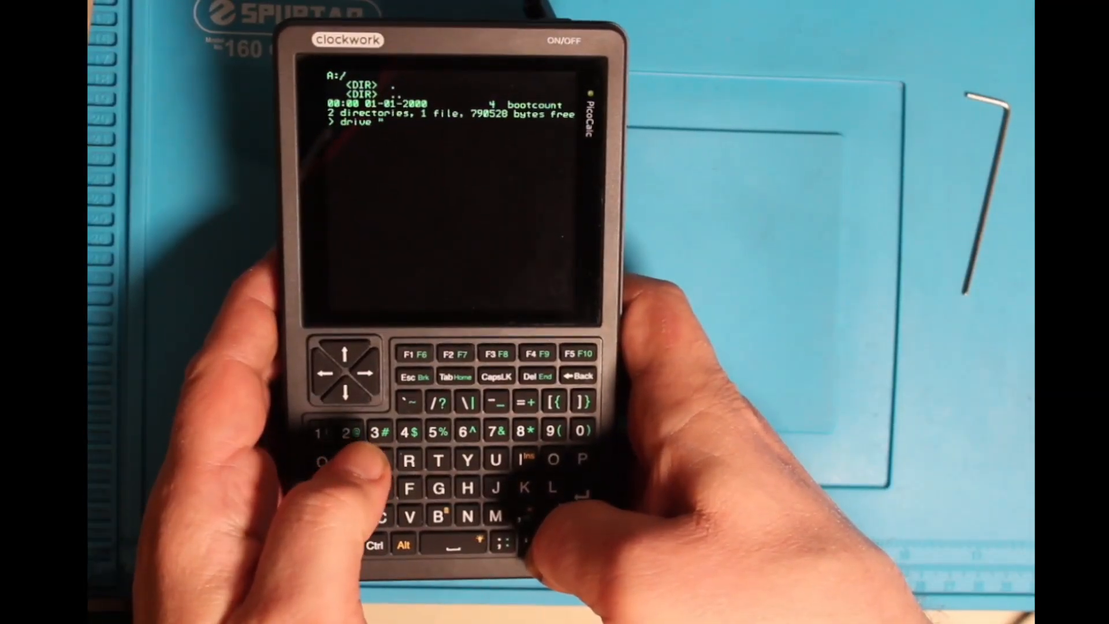
Switch to DRIVE "B:" and page through its listing of 3 directories and 12 files.
text(b)
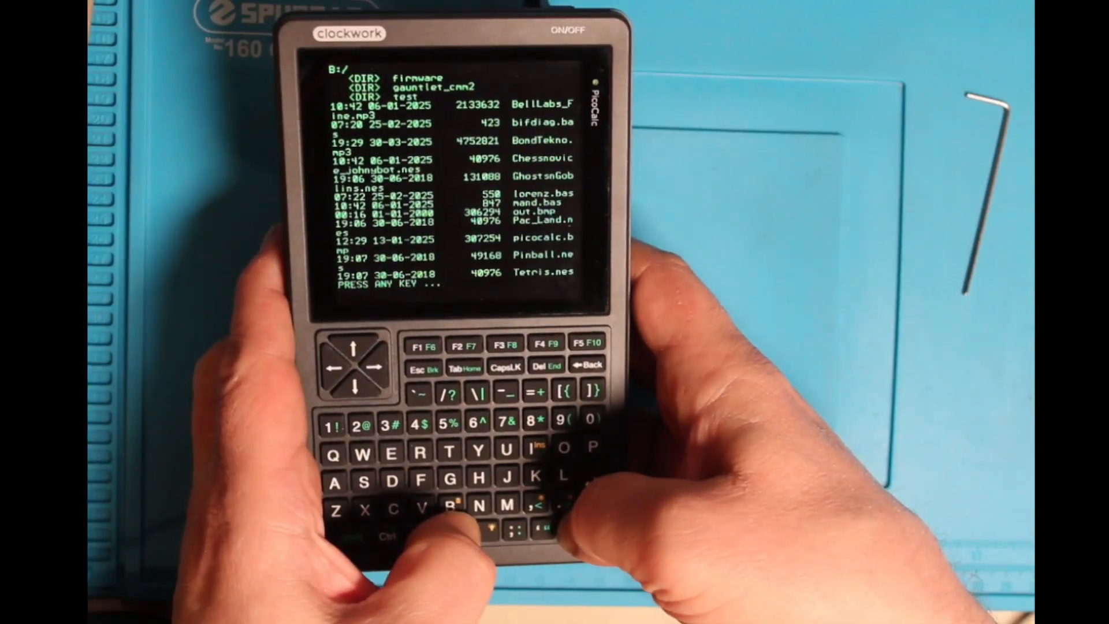
key(enter)
text(run lor)
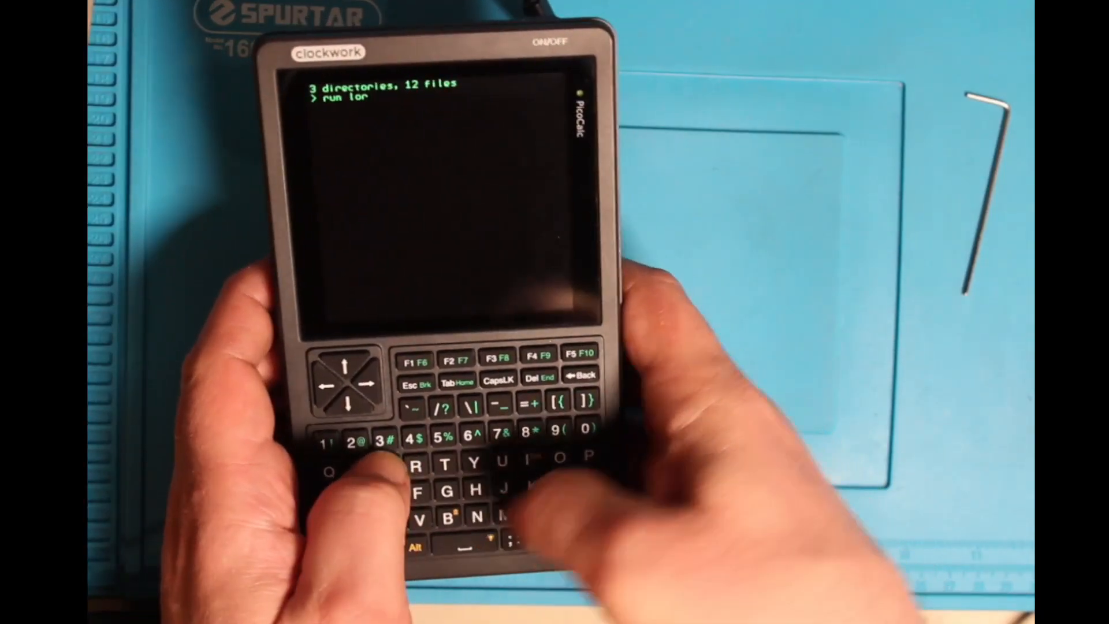
Discard the half-typed line and enter RUN "lorenz.bas" from the SD card.
key(enter)
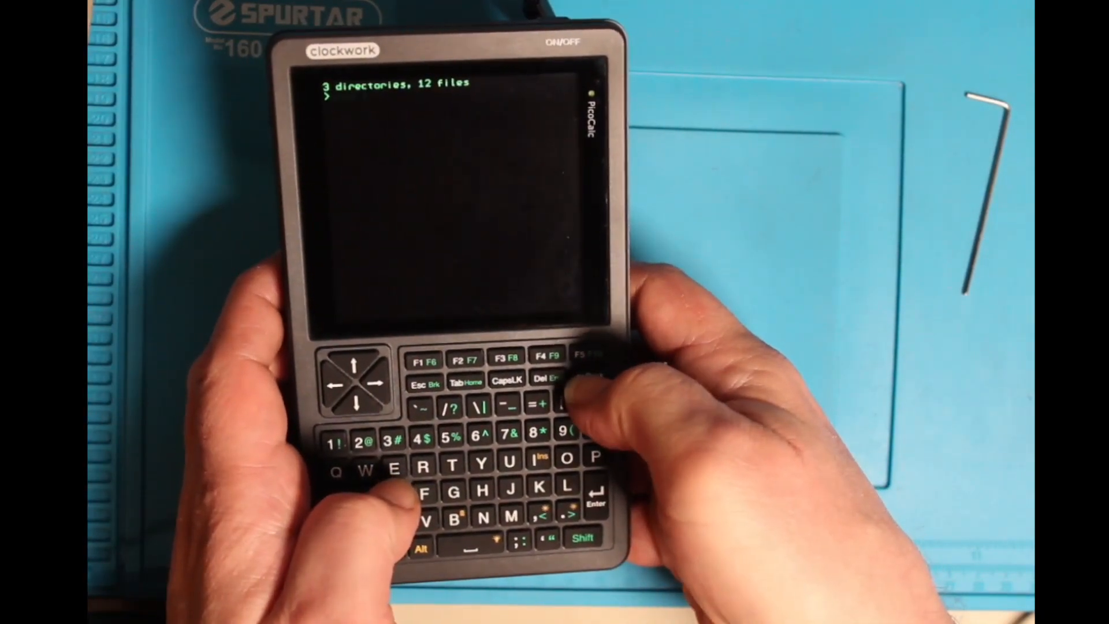
text(run ")
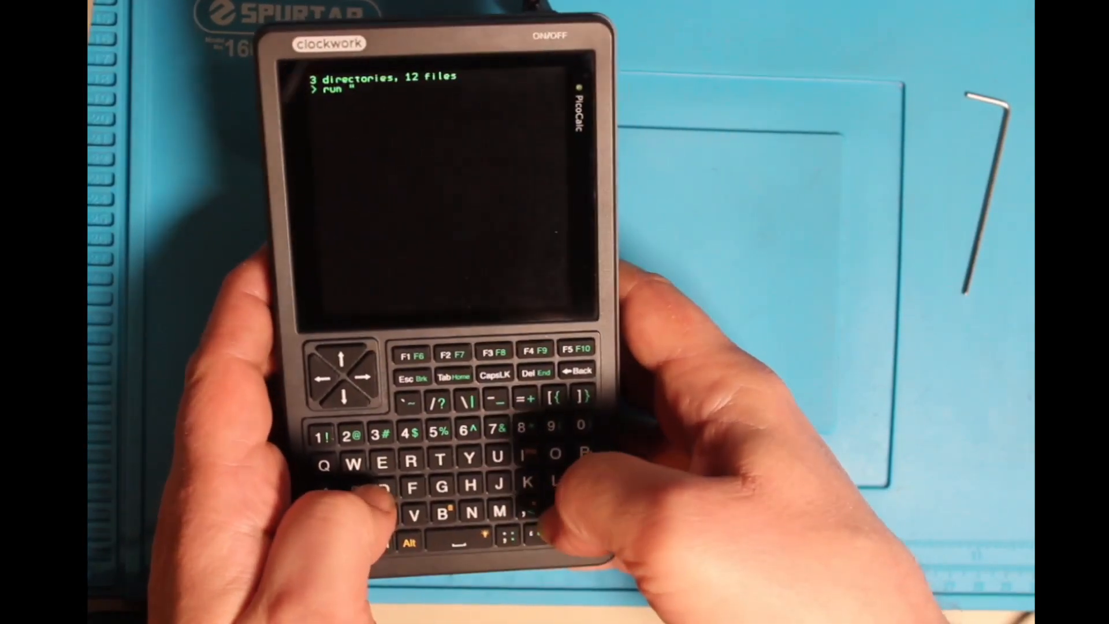
text(lorenz)
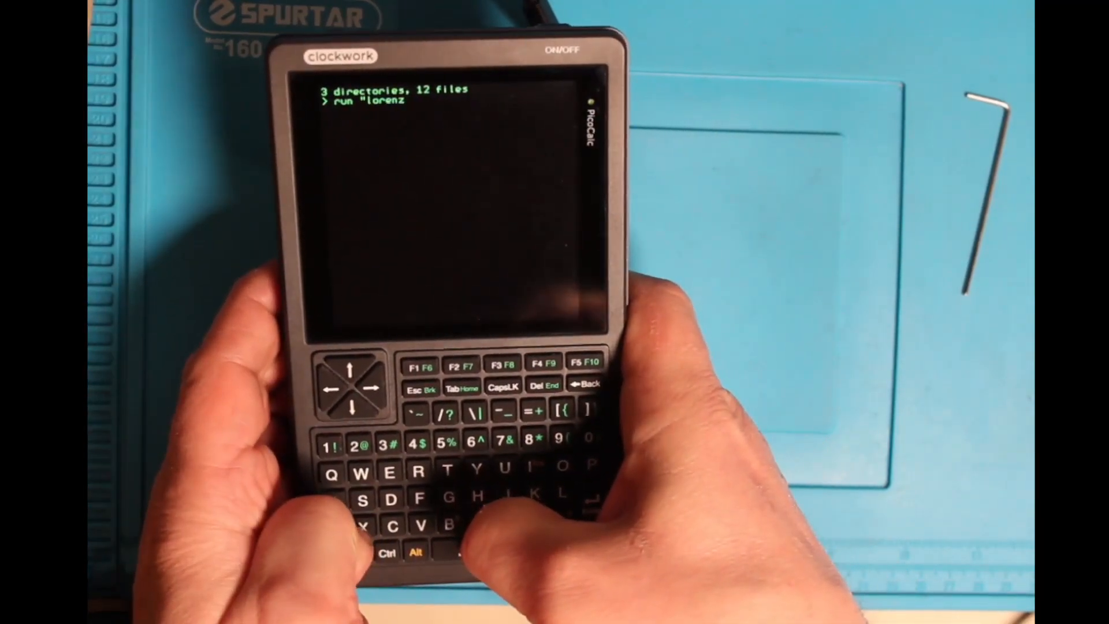
text(.)
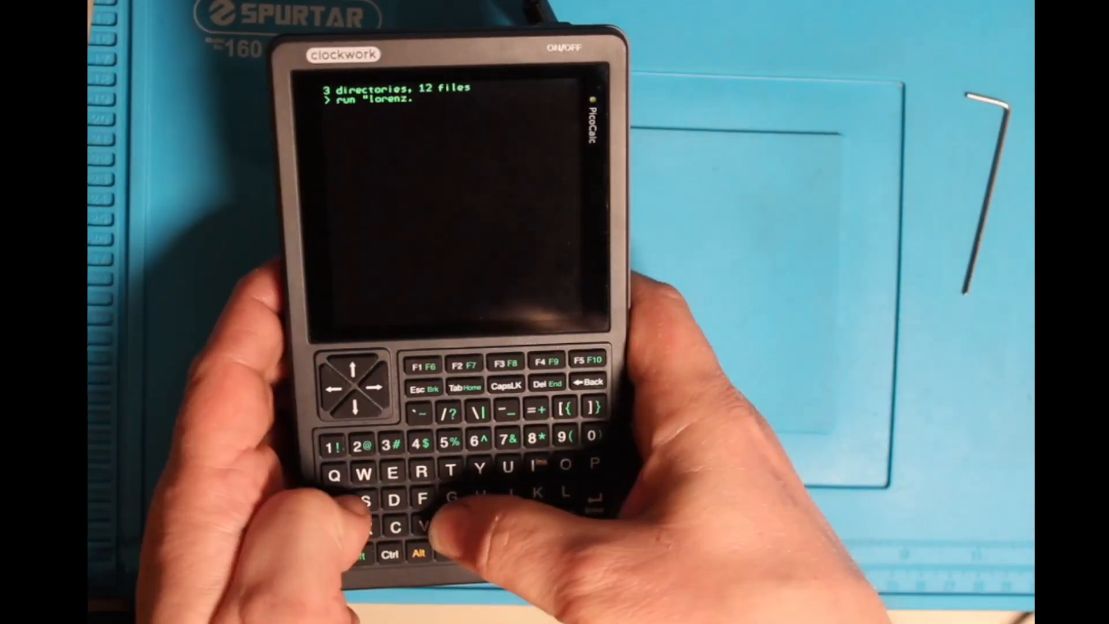
text(bas)
text(option)
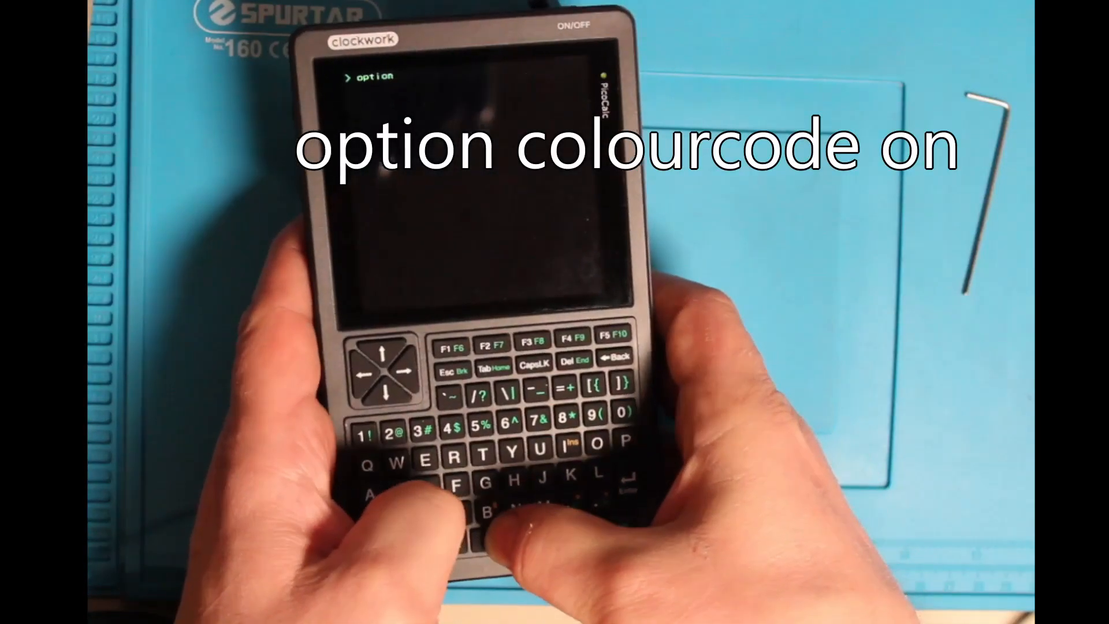
Enter OPTION COLOURCODE ON to colour-code program text in the editor.
text(colourcode)
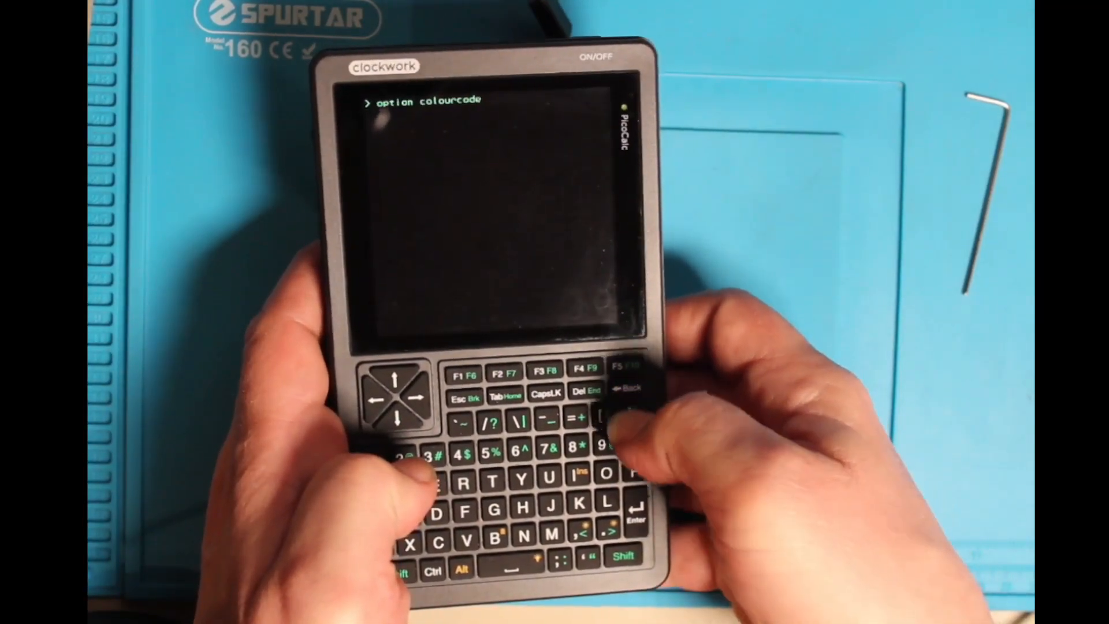
text(on)
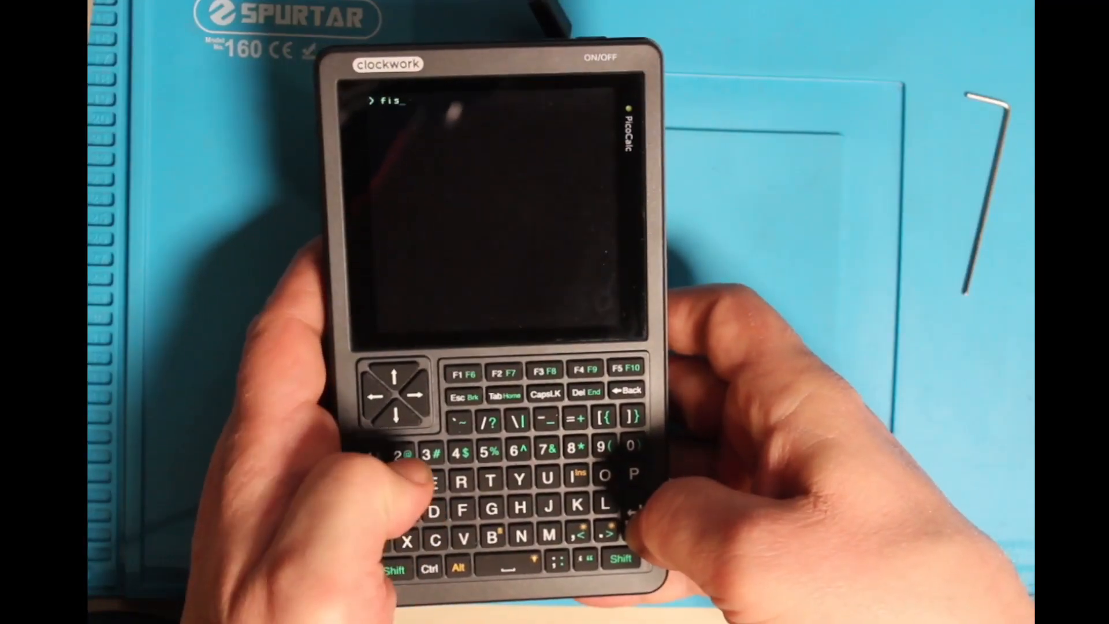
Fix the mistyped FILES command and list the 3 directories and 12 files again.
key(backspace)
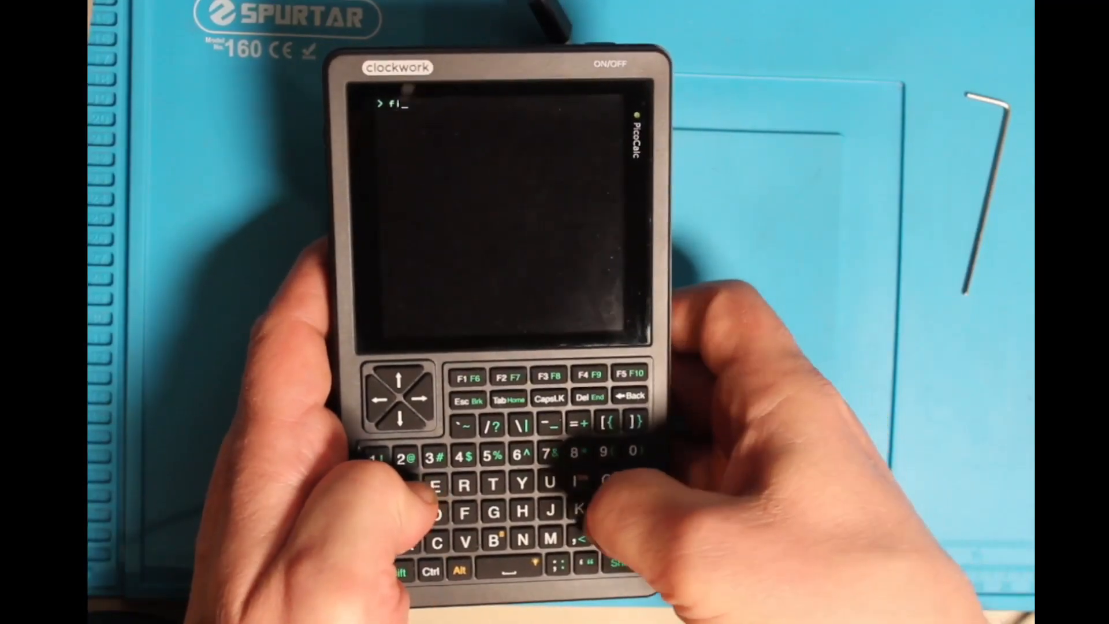
key(enter)
text(cd)
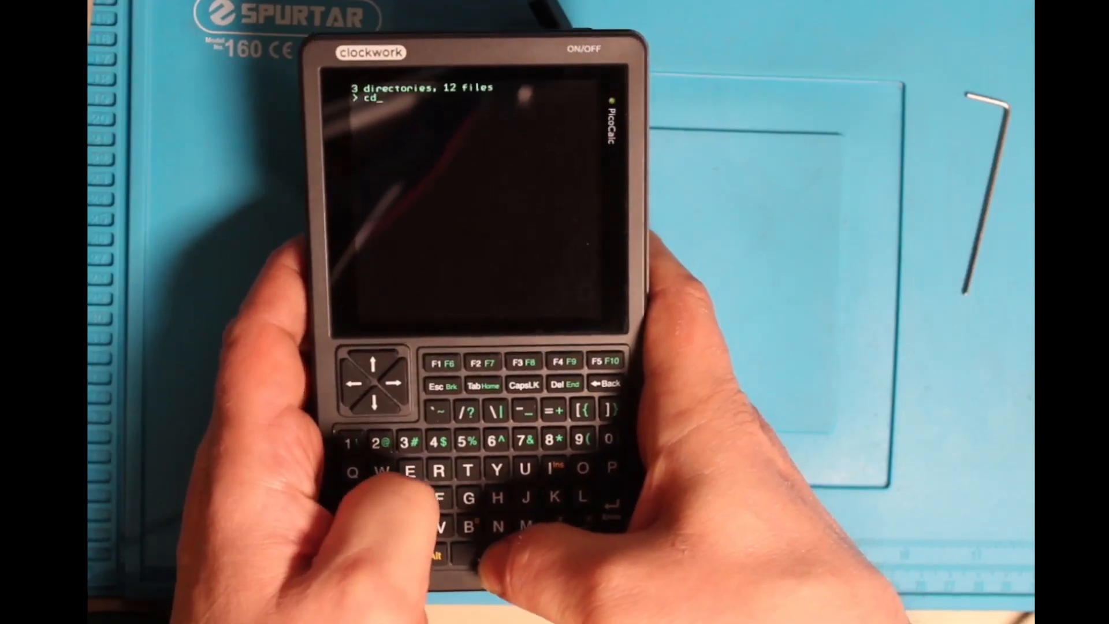
Type chdir "gauntlet_cmm2" at the prompt, correcting typos along the way.
text(ga)
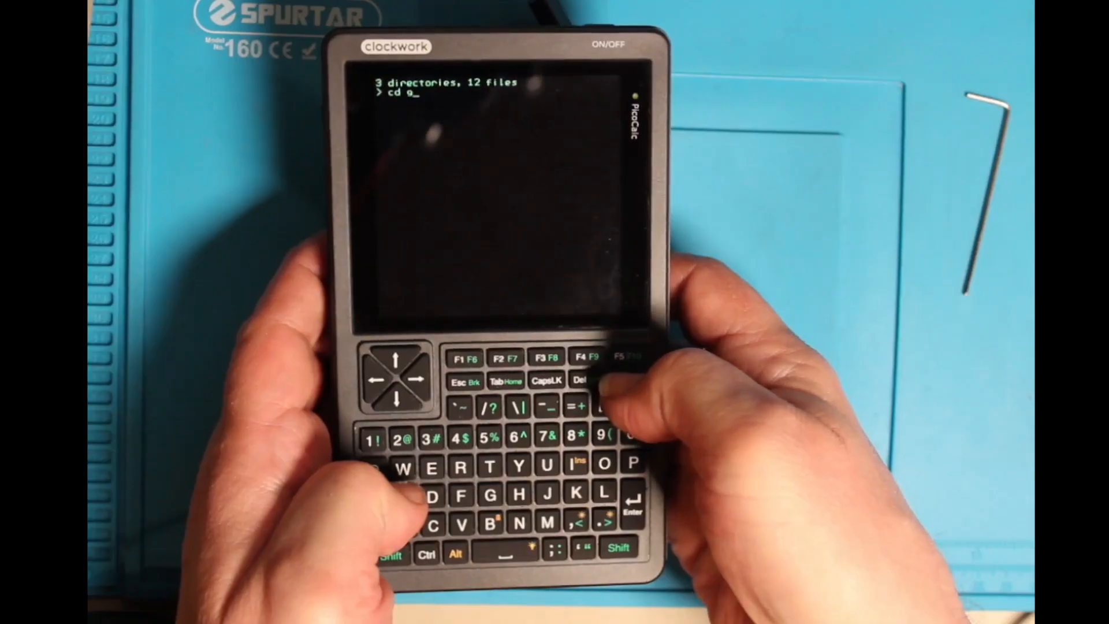
key(backspace)
text(")
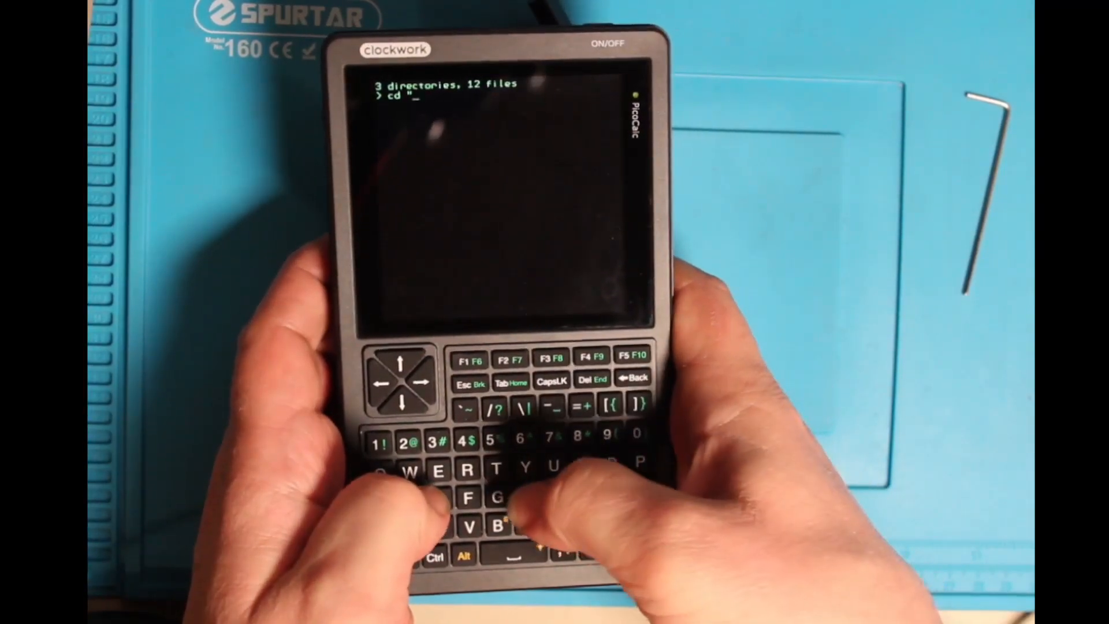
text(9)
text(gauntle)
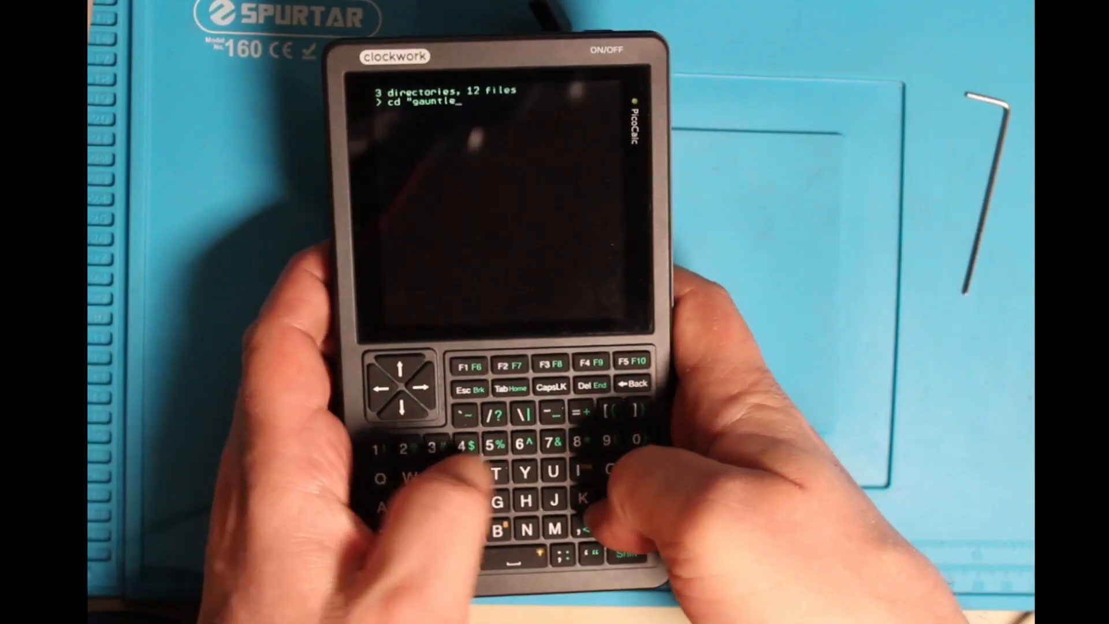
text(t_cnn2")
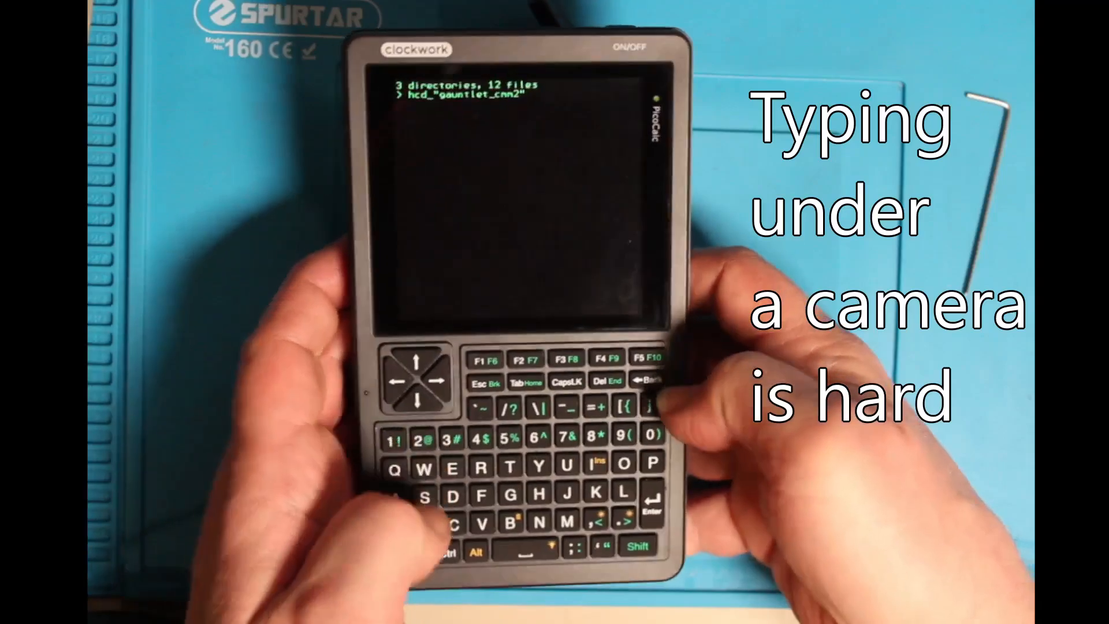
key(backspace)
text(chdir)
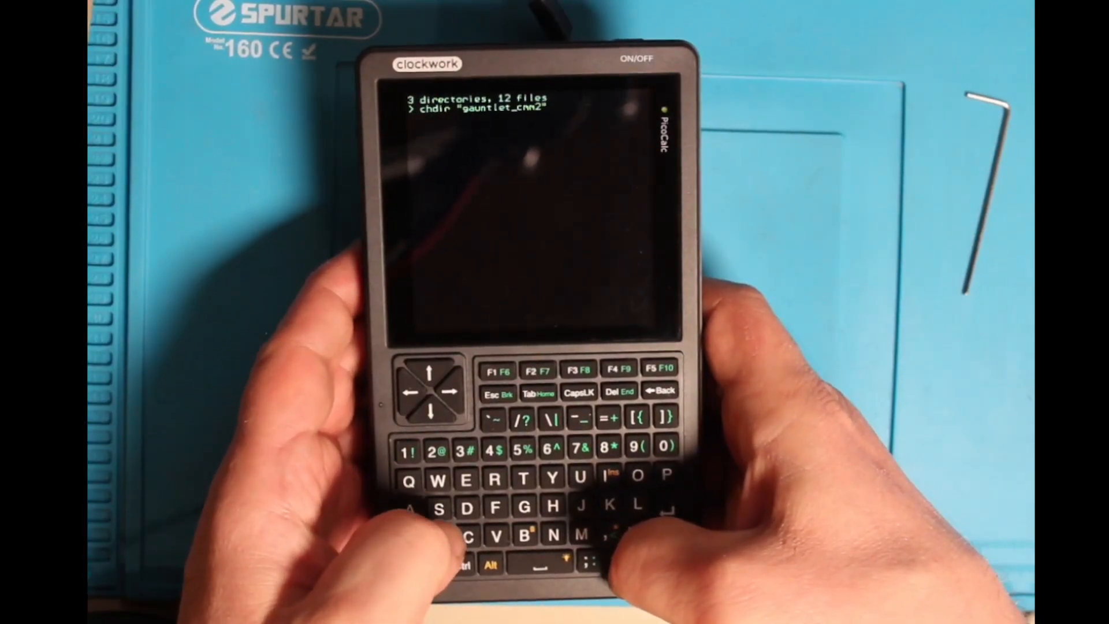
Change into gauntlet_cmm2 and run "gauntlet.bas", which stops at #INCLUDE "ENEMIES.INC".
key(enter)
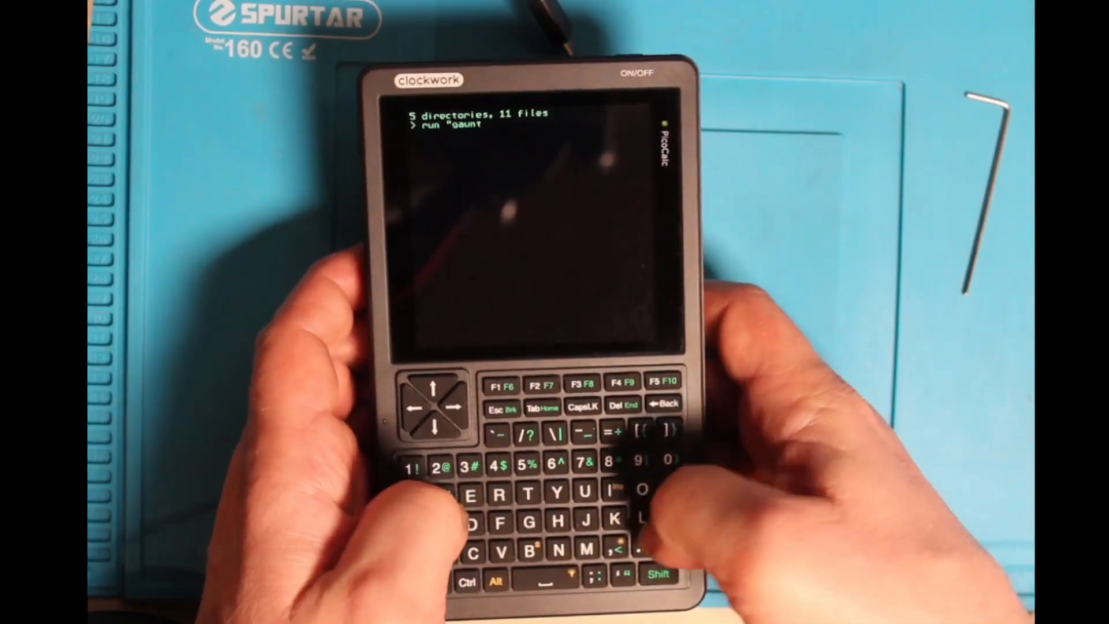
text(let)
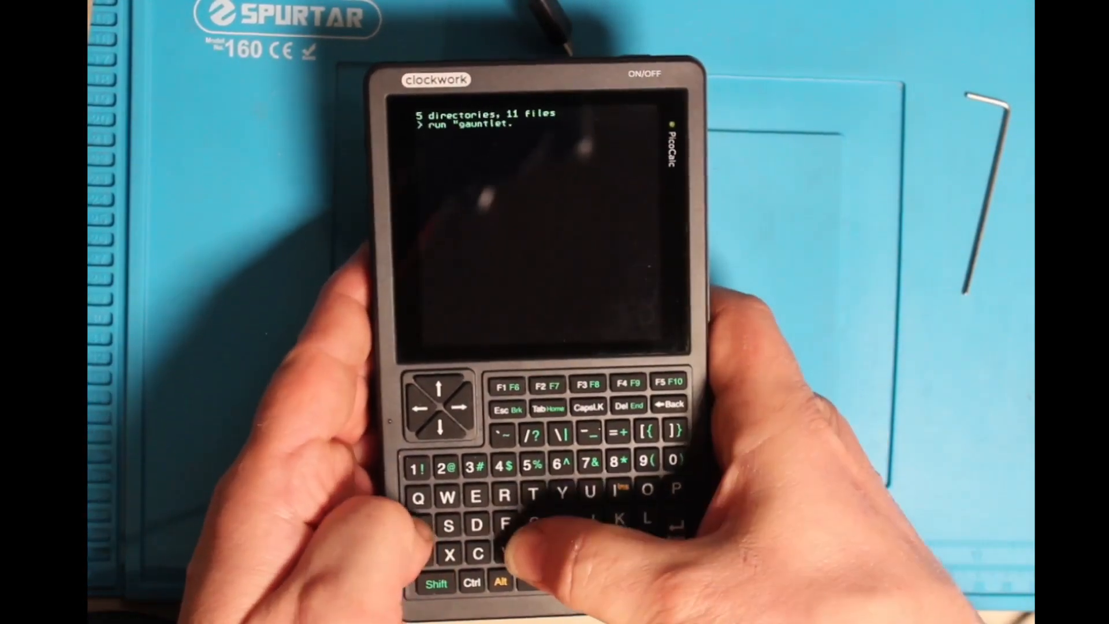
text(.bas)
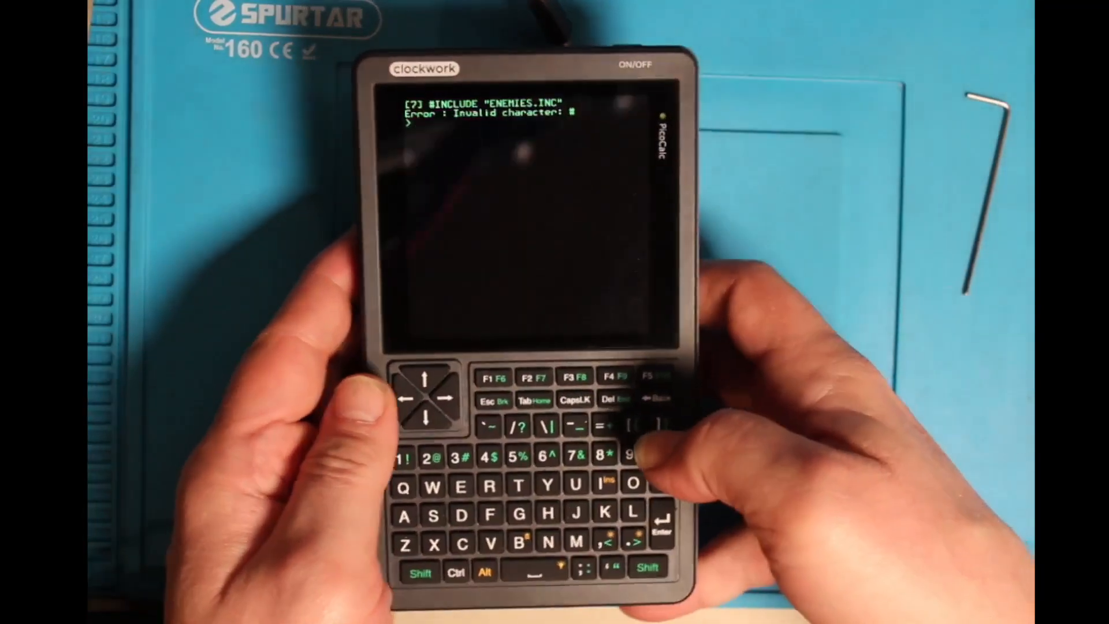
Retry launching Gauntlet with the cmm2run command after the invalid character error.
text(edi)
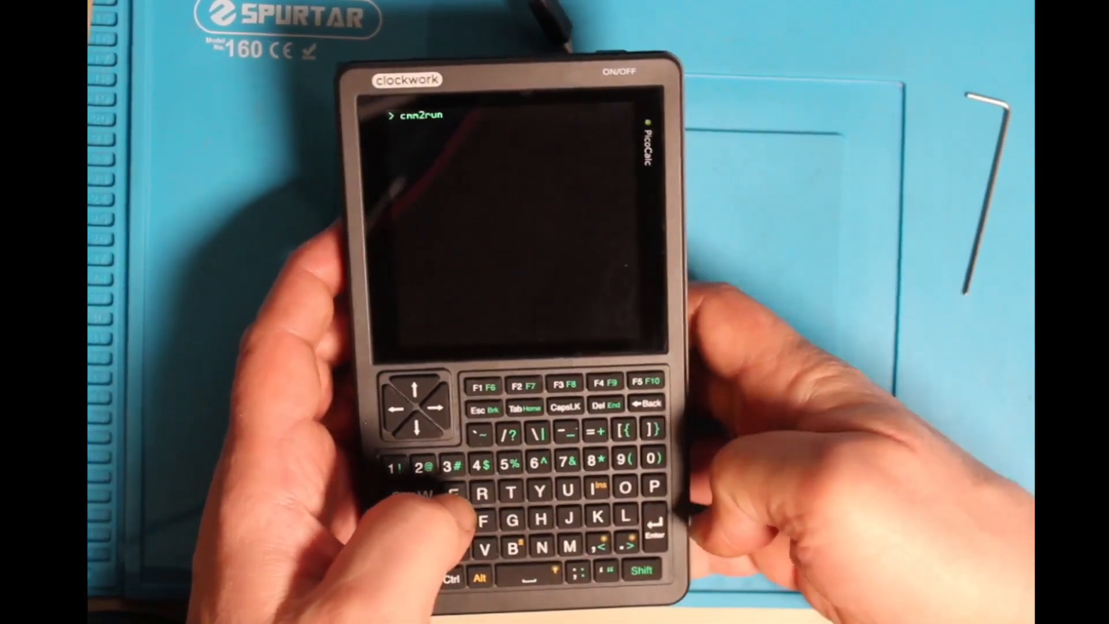
key(enter)
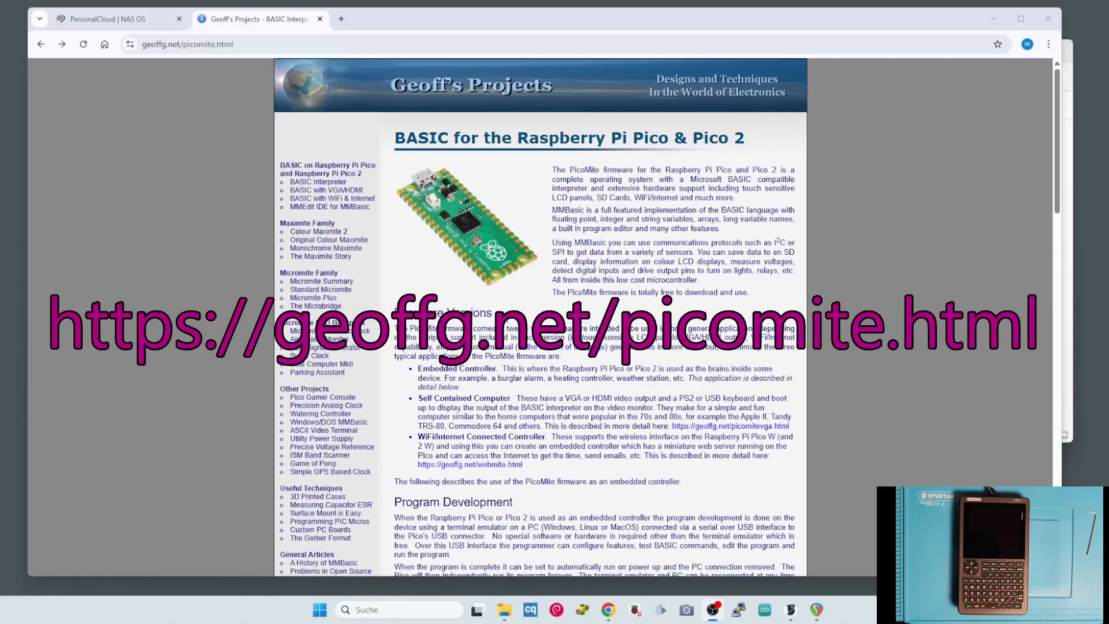
Scroll geoffg.net/picomite.html to the Downloads table with the User Manual and firmware.
scroll(down, 3)
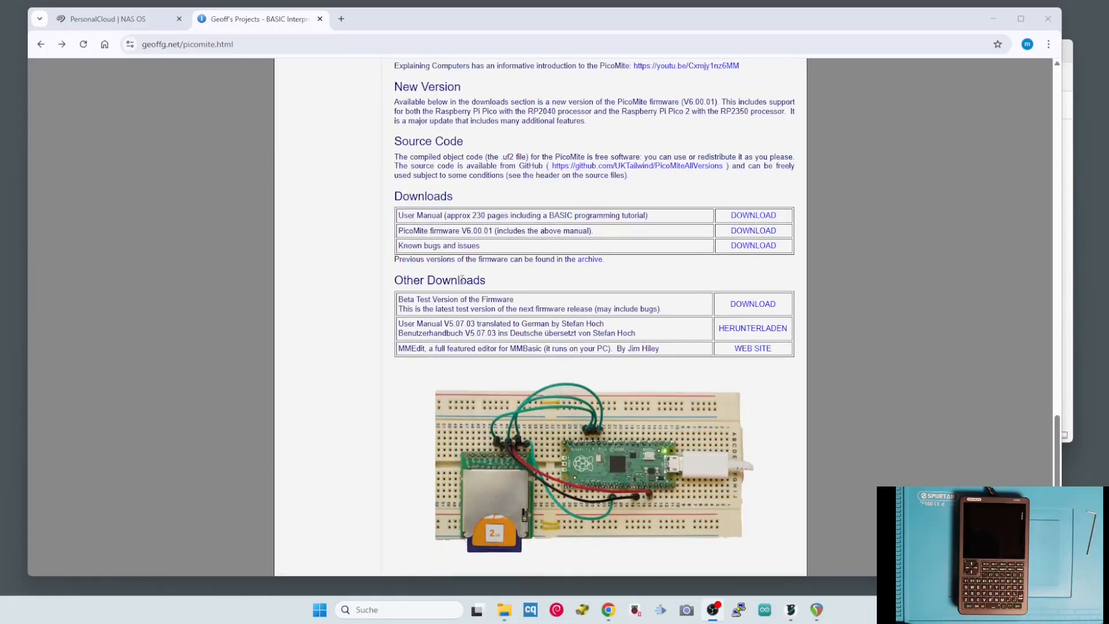
mouse_move(752, 220)
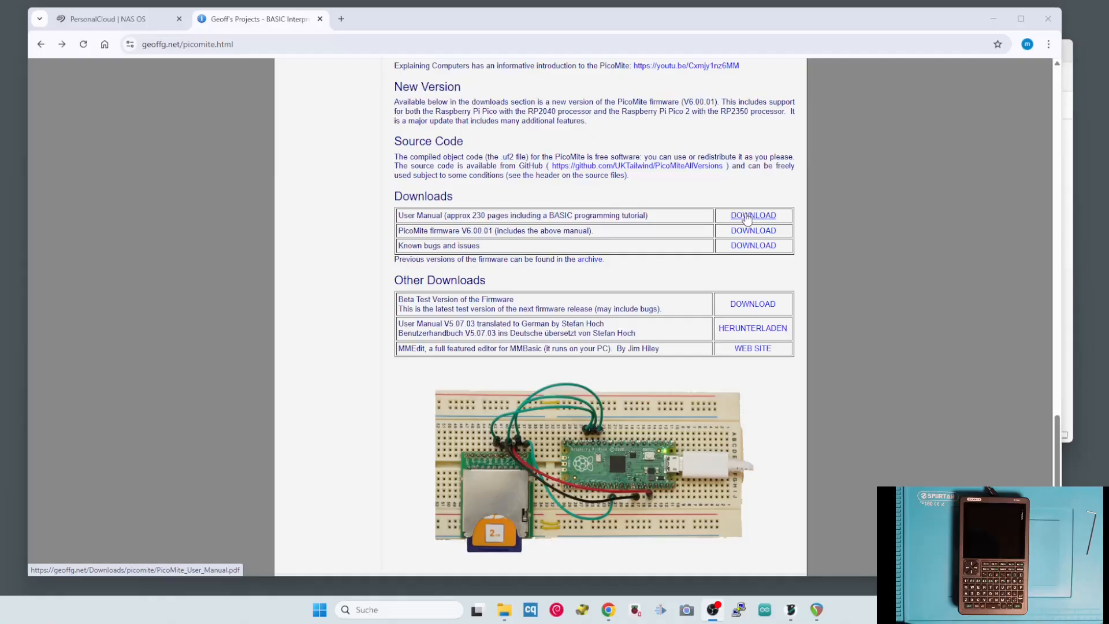
mouse_move(282, 66)
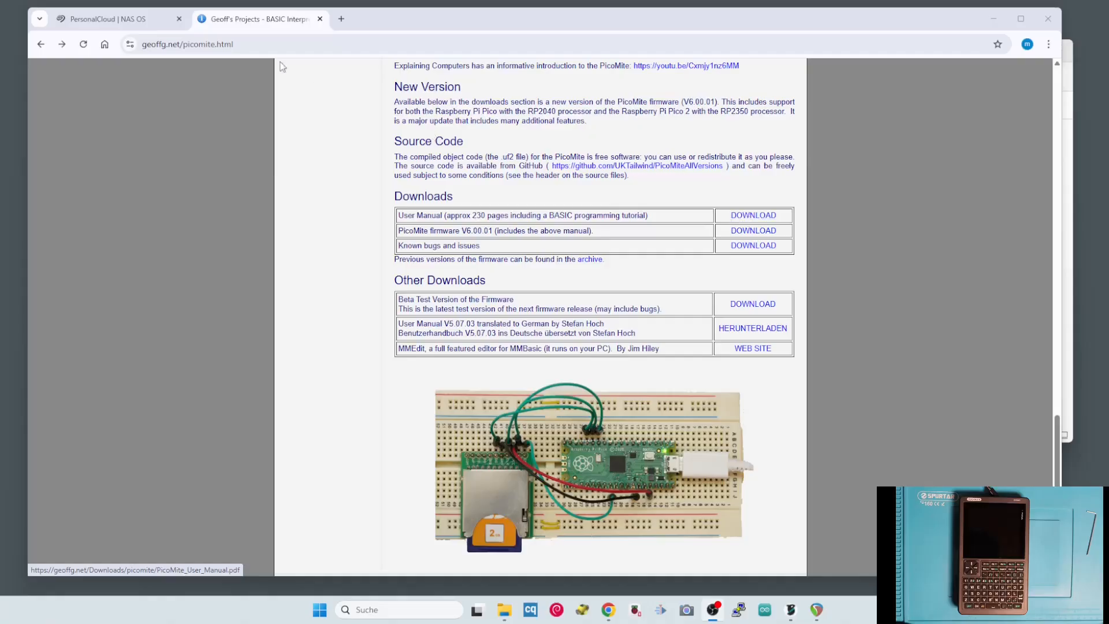
click(178, 19)
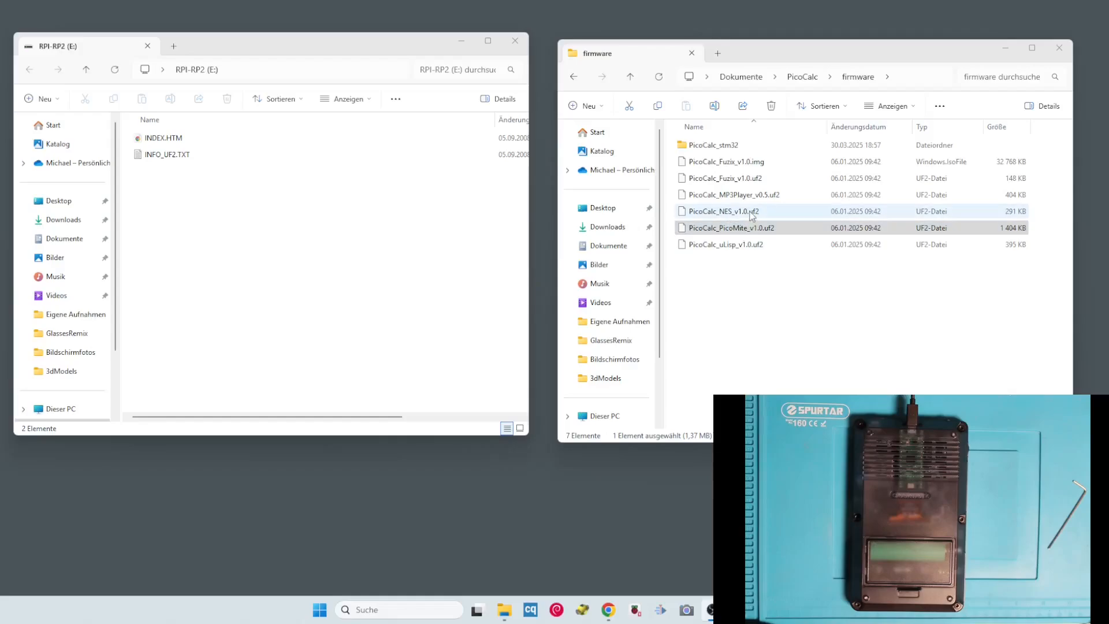
Select a .uf2 firmware image in the PicoCalc firmware folder to copy to the RPI-RP2 drive.
click(734, 194)
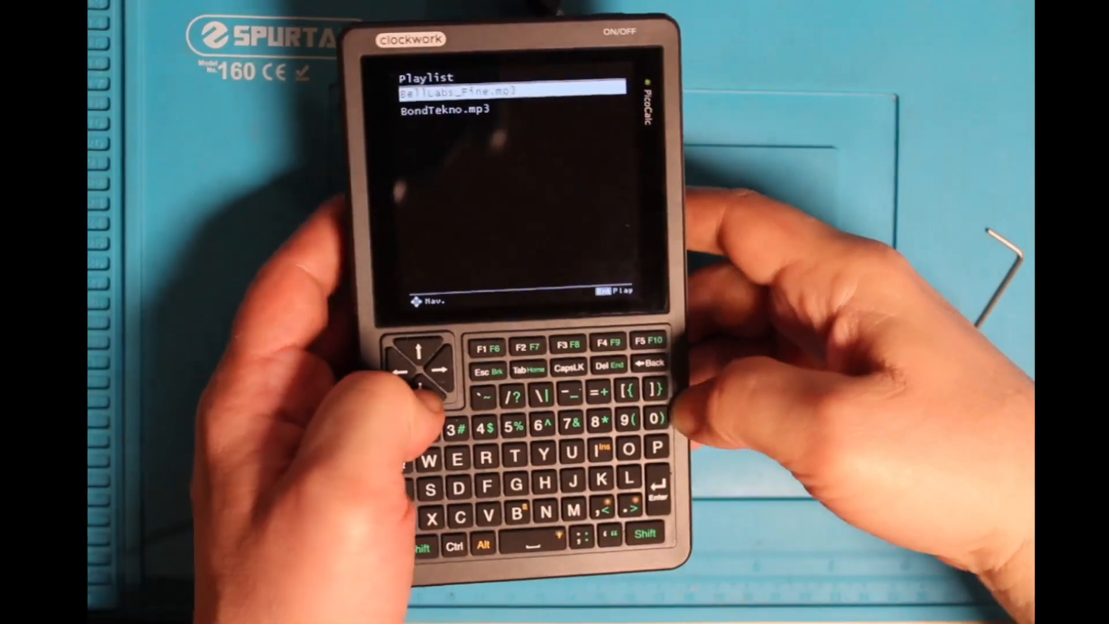
Choose a track in the playlist (BellLabs_Fine.mp3, BondTekno.mp3) and start playing it.
key(Down)
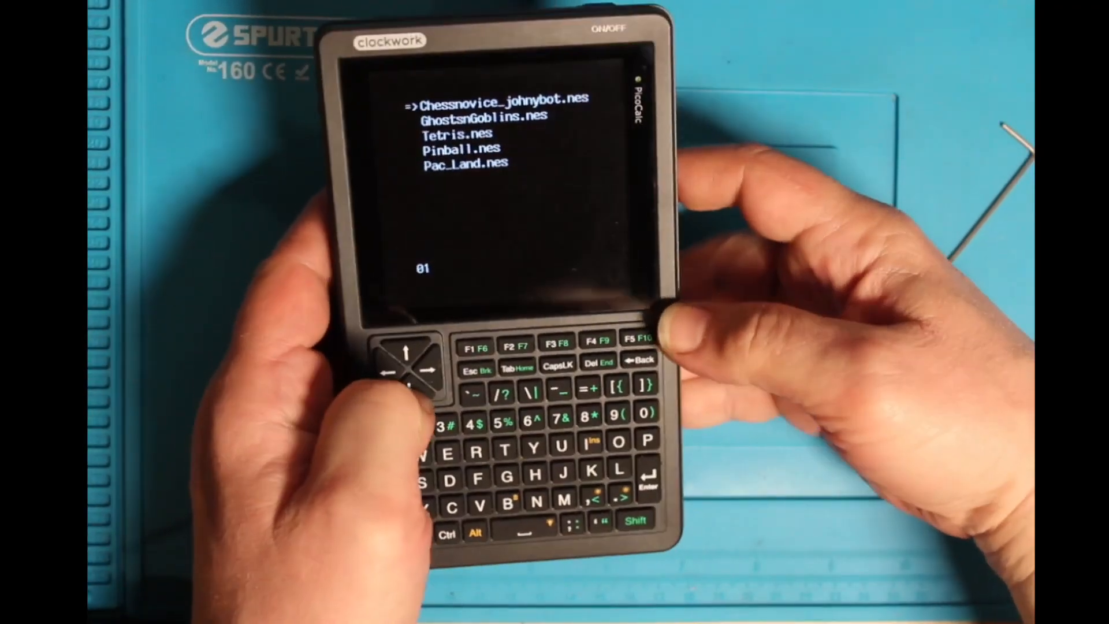
Move the highlight down to GhostsnGoblins, ROM 02 of the five NES titles.
key(down)
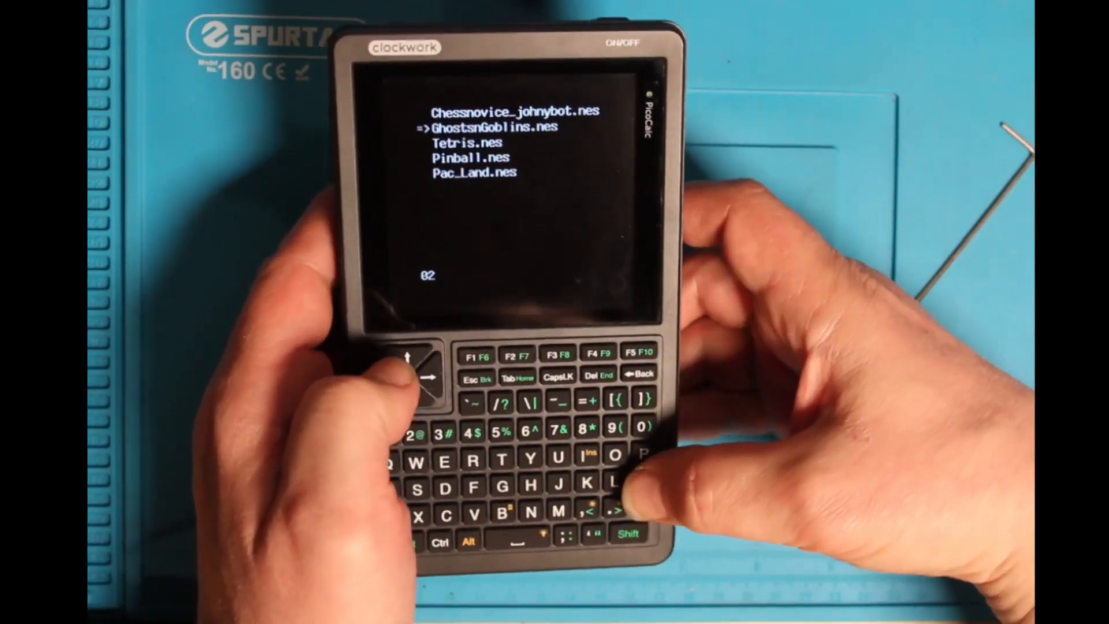